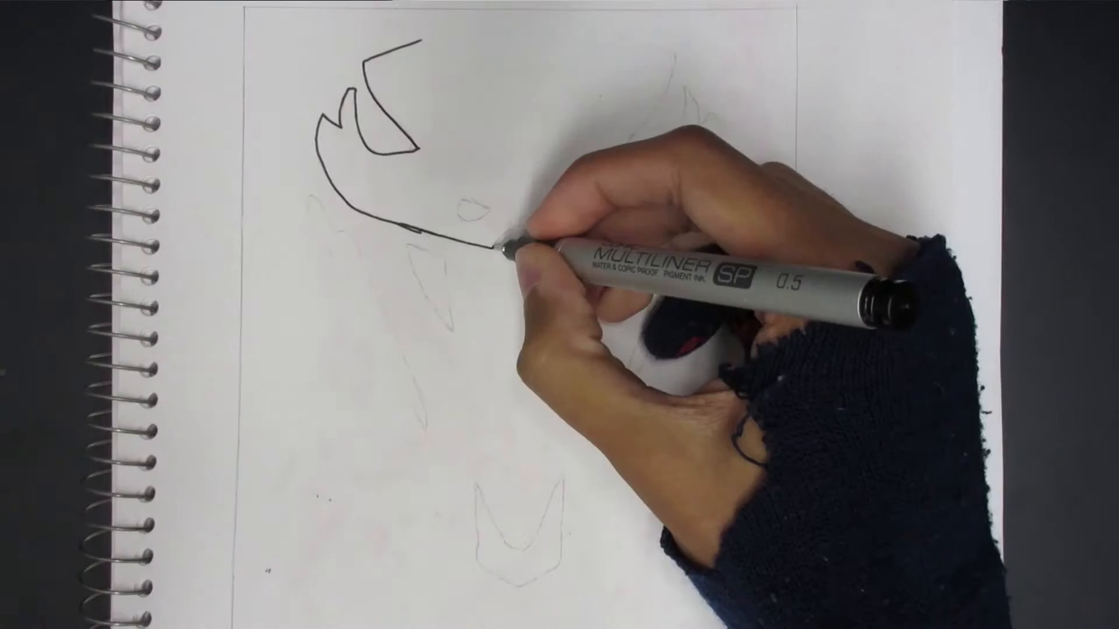
Step: Ink the mask's brow line from the left horn, dipping between the eyes, across to the right horn base
left_click_drag(492, 246, 686, 214)
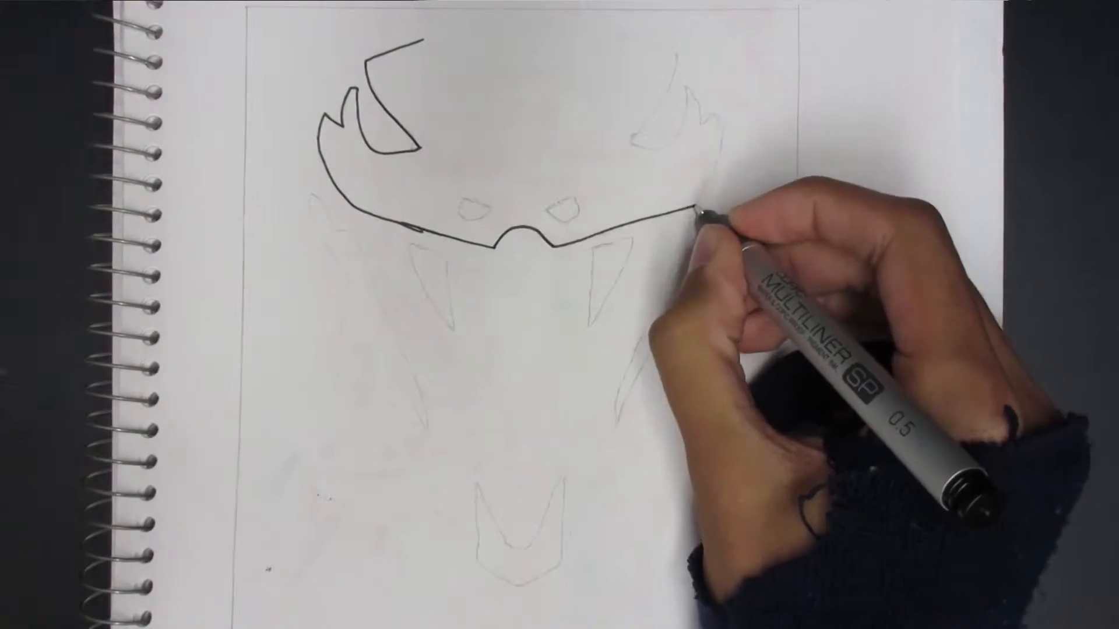